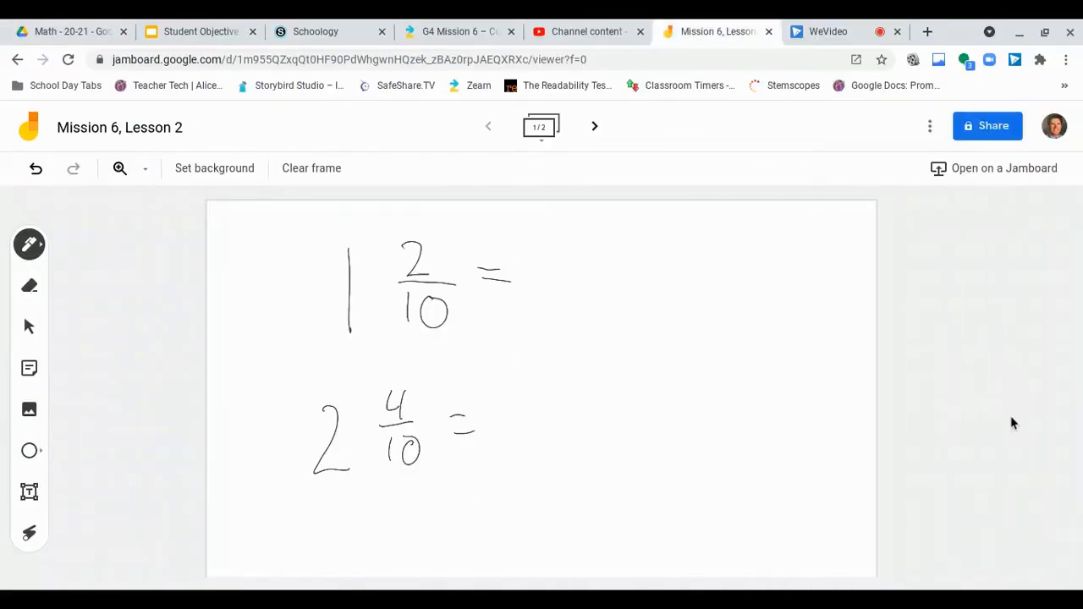
mouse_move(999, 413)
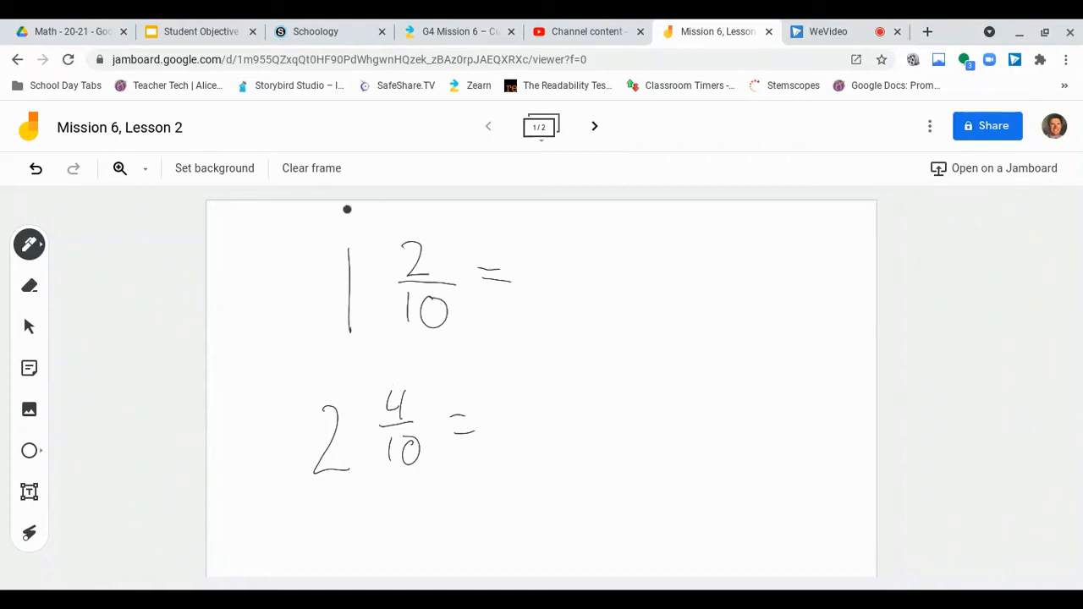
mouse_move(332, 244)
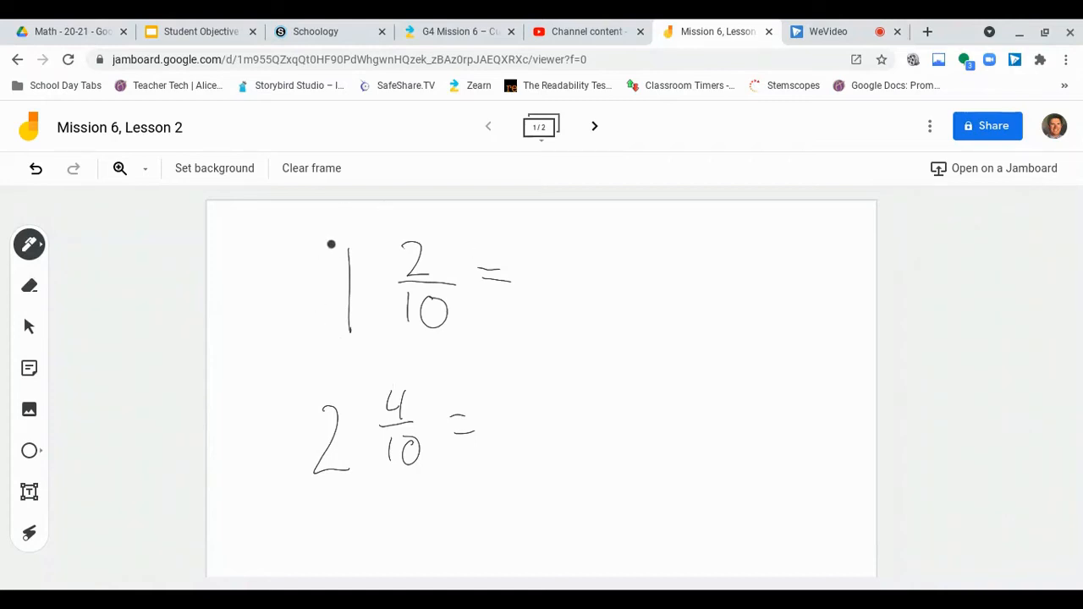
mouse_move(437, 237)
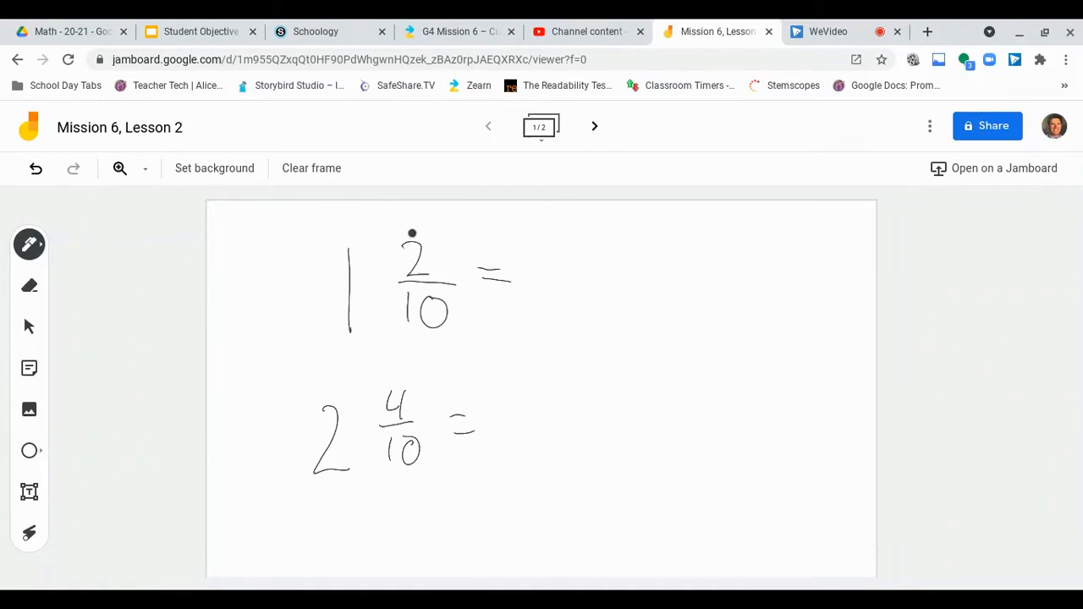
mouse_move(403, 234)
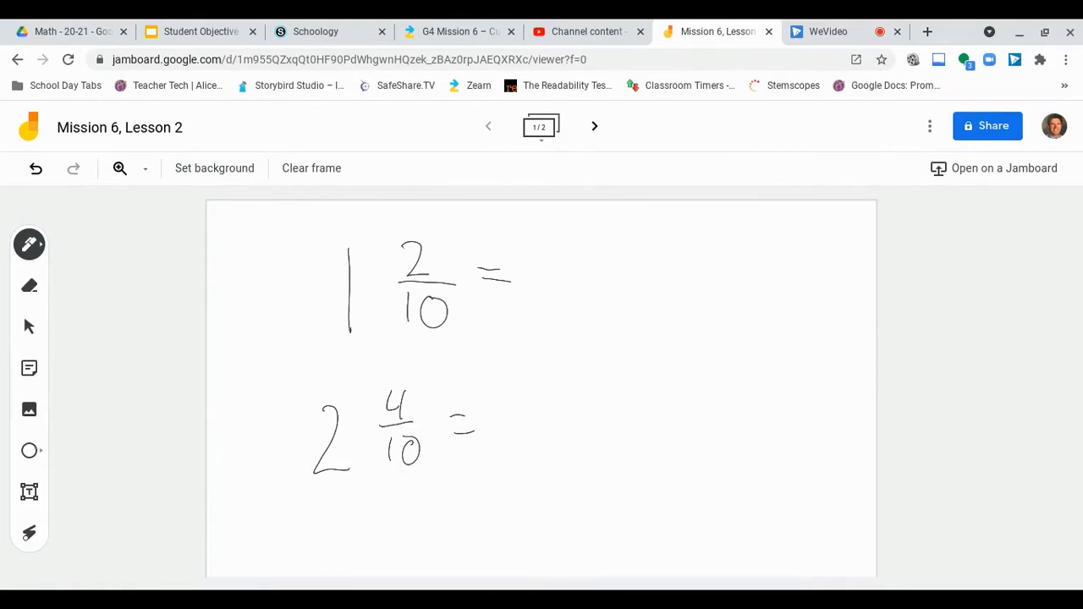
- Write 1 after the first equals sign and circle the fraction 2/10 with a leftward arrow
left_click(362, 281)
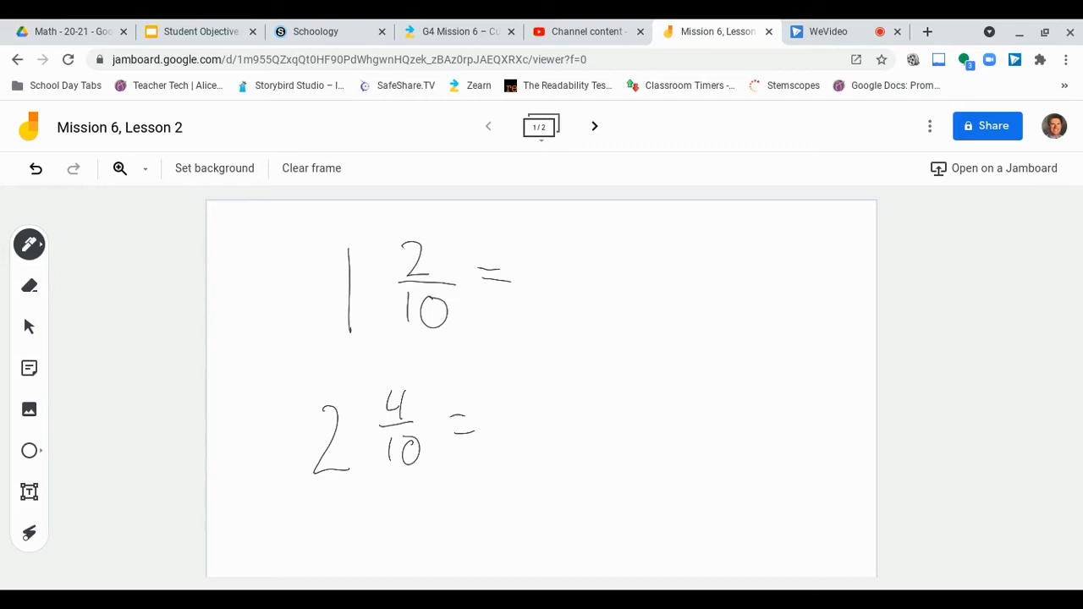
left_click(518, 307)
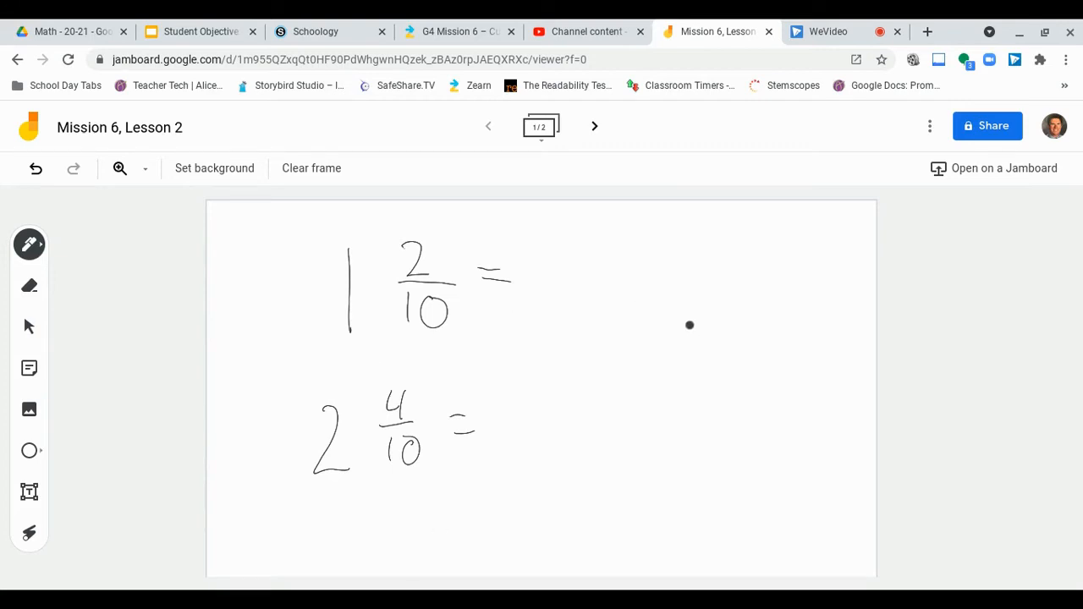
left_click(691, 325)
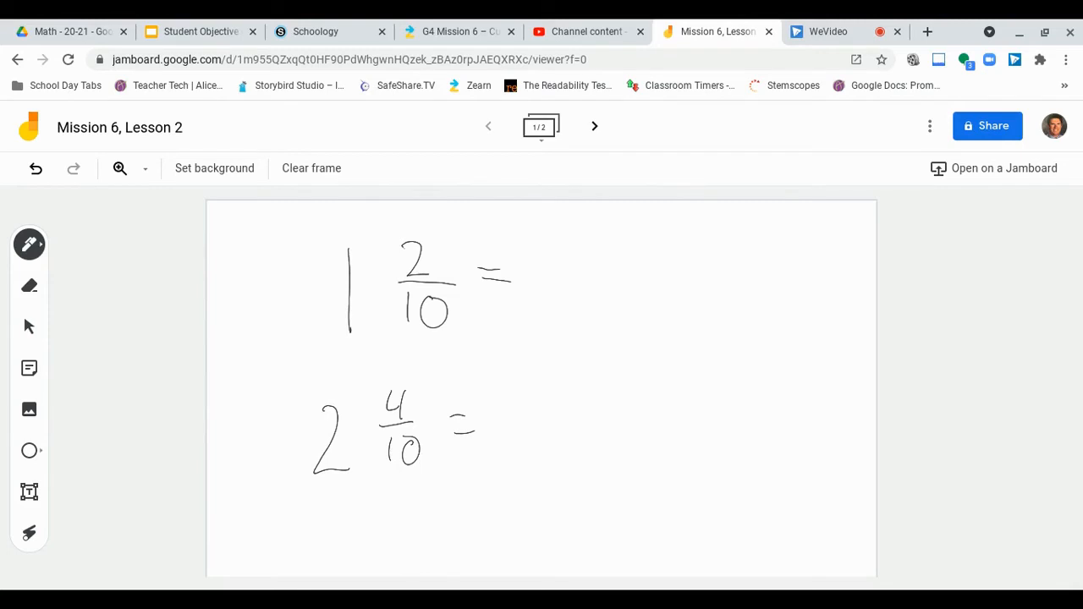
left_click_drag(557, 243, 555, 312)
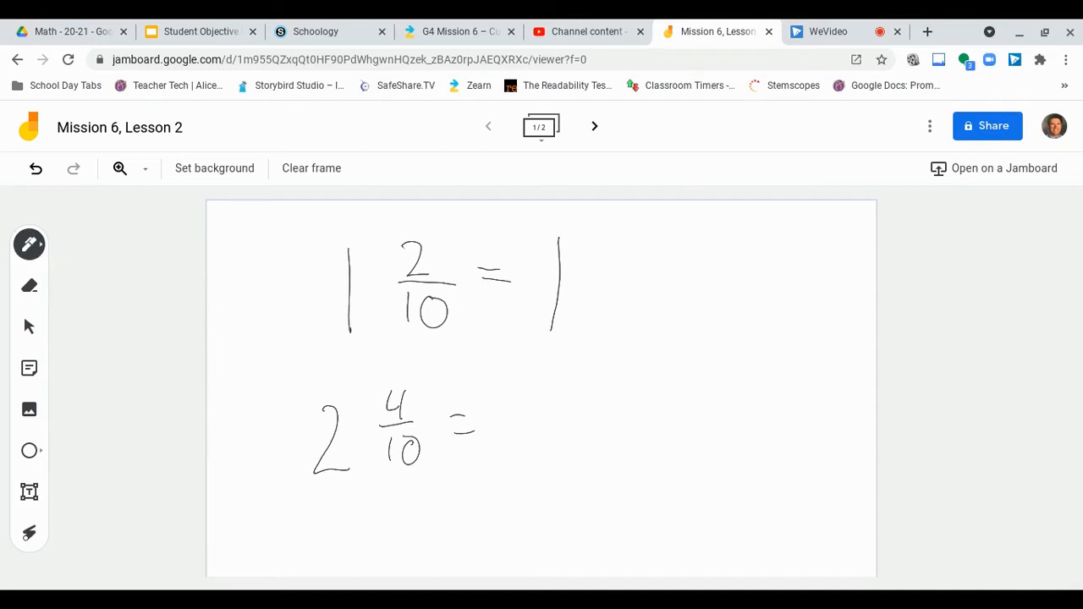
left_click_drag(415, 228, 423, 356)
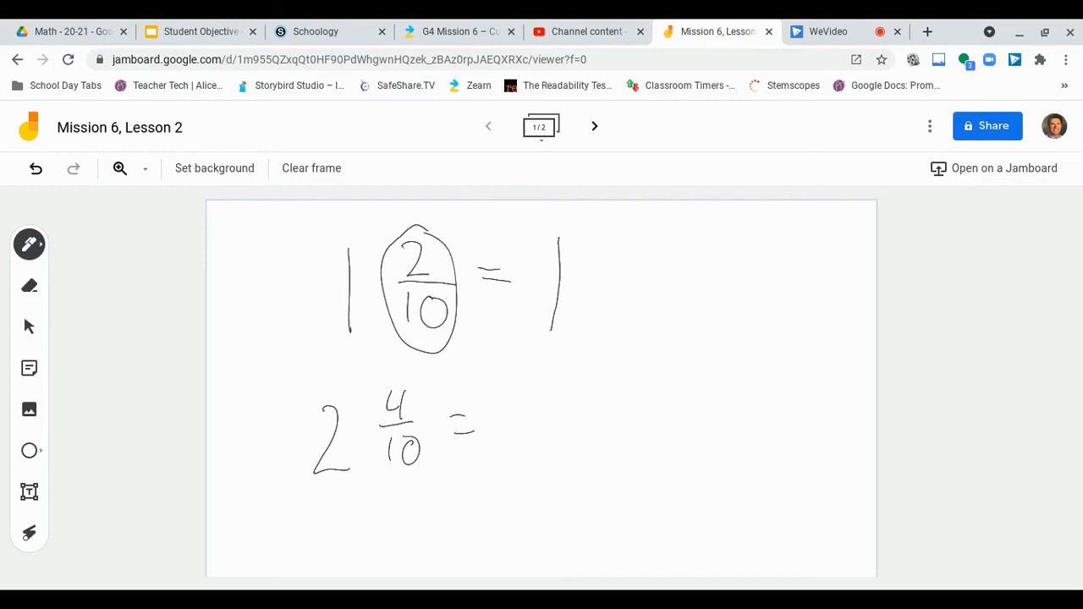
left_click(690, 325)
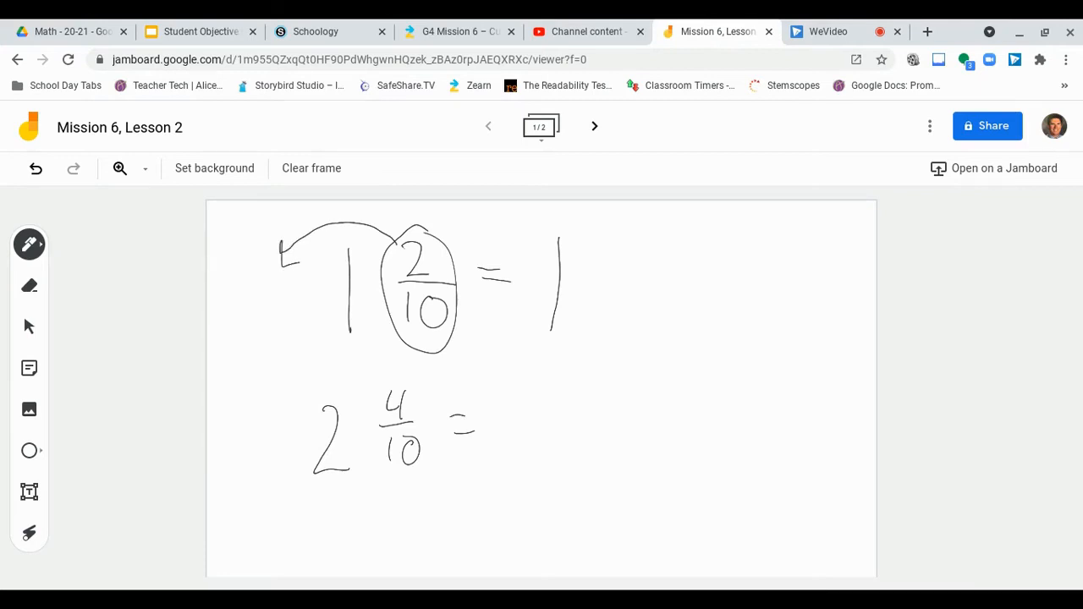
- Write 0.2 at the arrow's end, cross out its zero, and dot a decimal point after the 1
left_click_drag(241, 305, 257, 330)
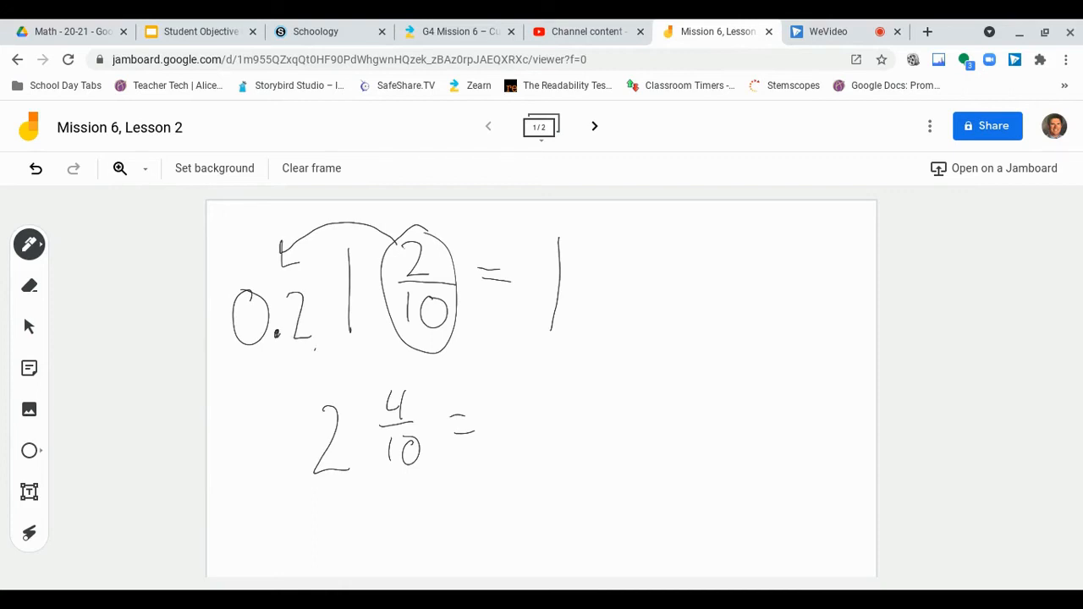
left_click_drag(296, 355, 320, 354)
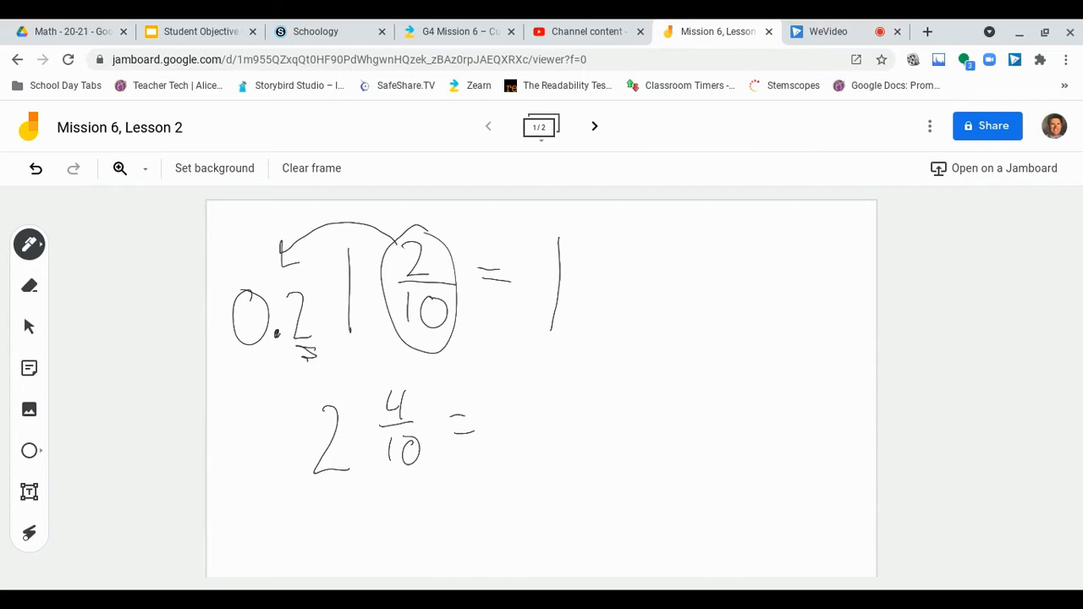
left_click_drag(234, 279, 268, 373)
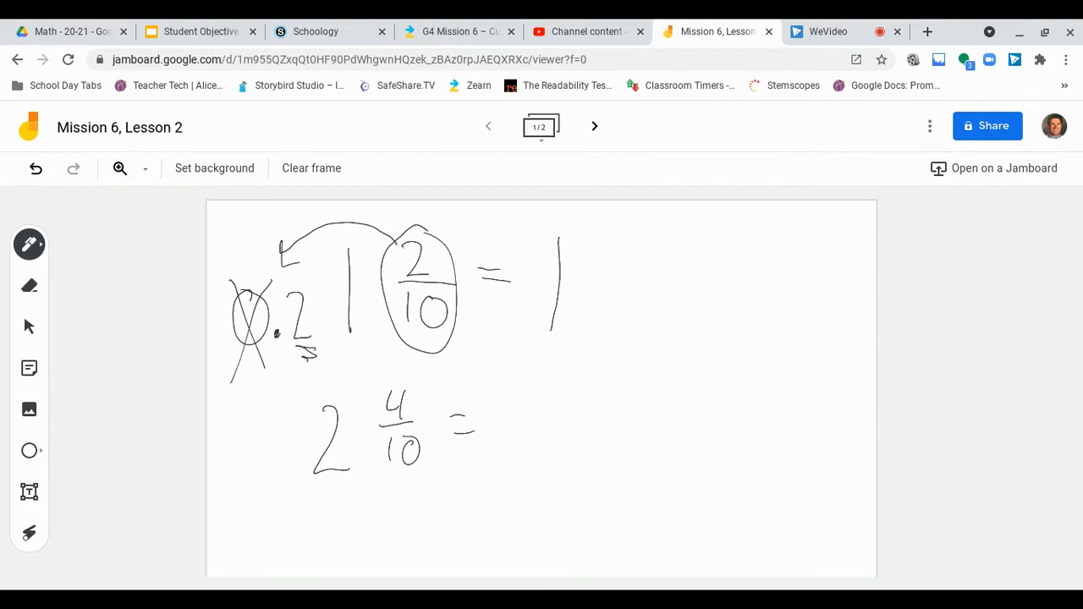
left_click(574, 325)
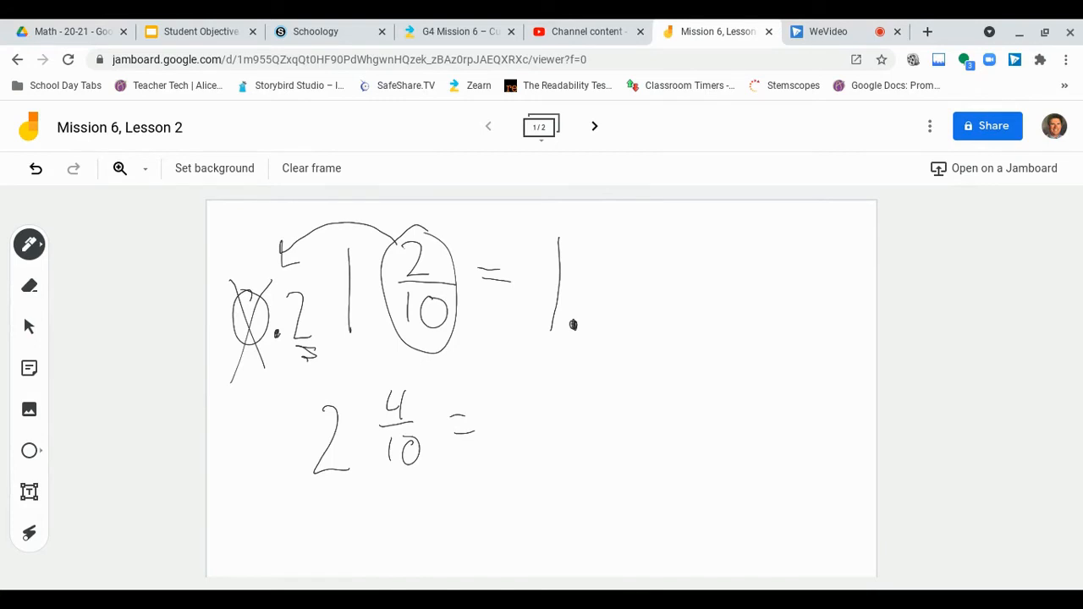
- Write 2 after the decimal point so the first equation reads 1 2/10 = 1.2
left_click_drag(600, 250, 640, 339)
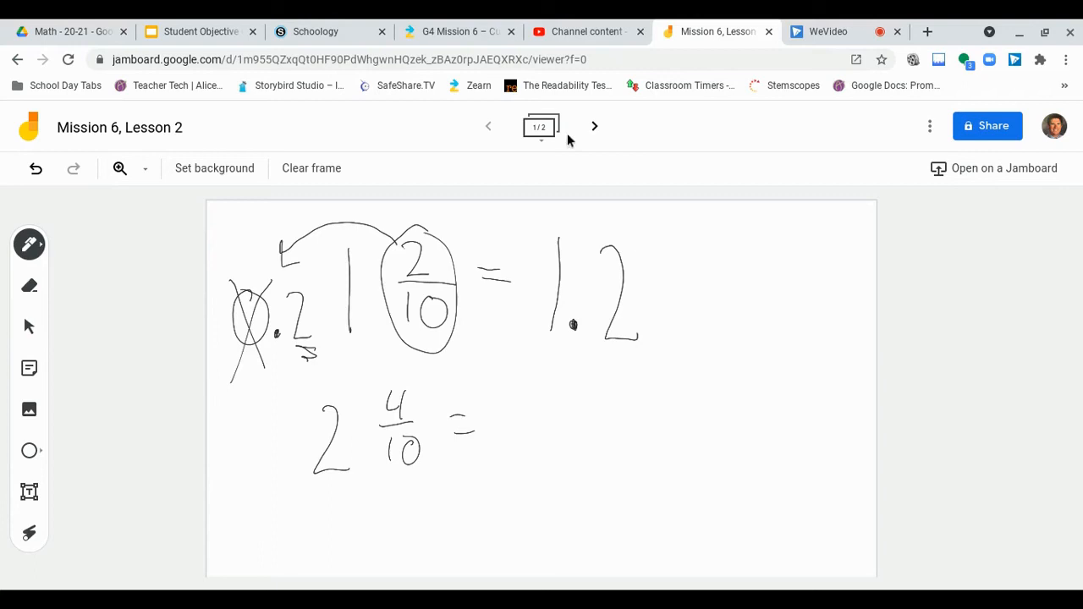
left_click(549, 279)
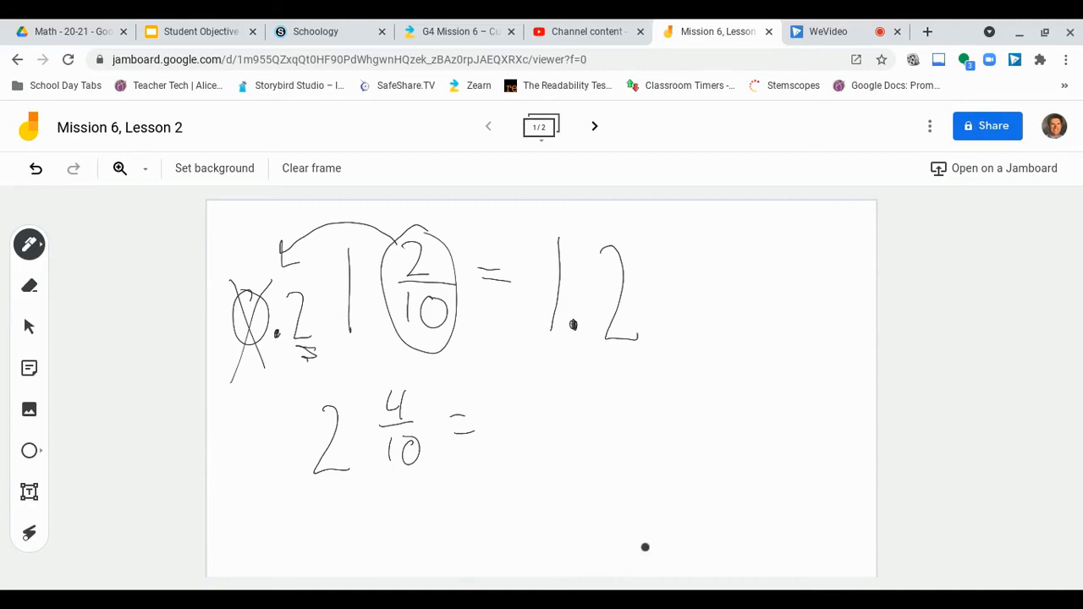
mouse_move(452, 352)
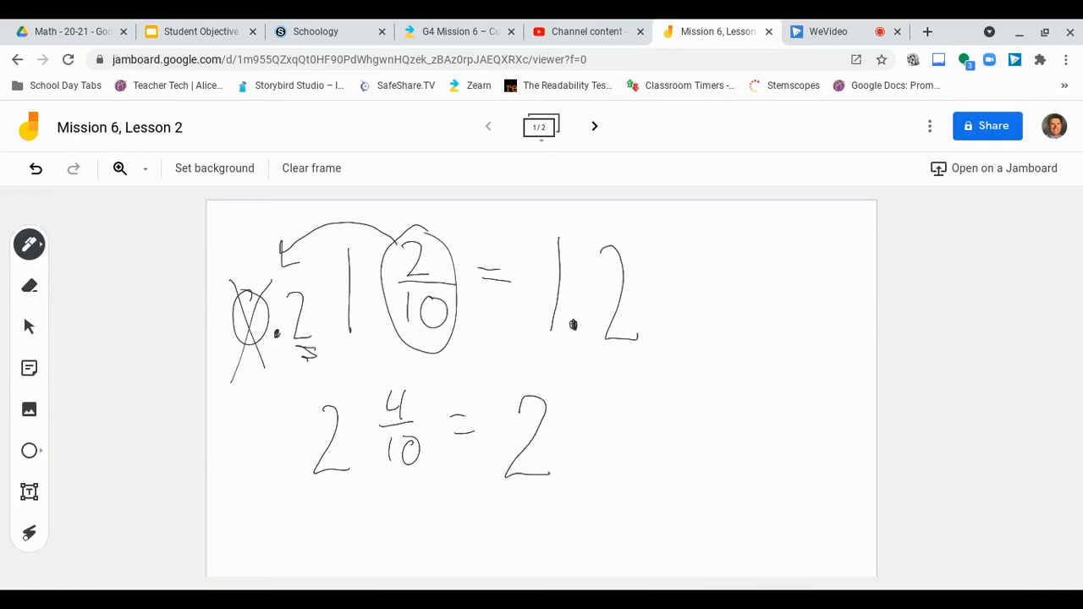
mouse_move(567, 469)
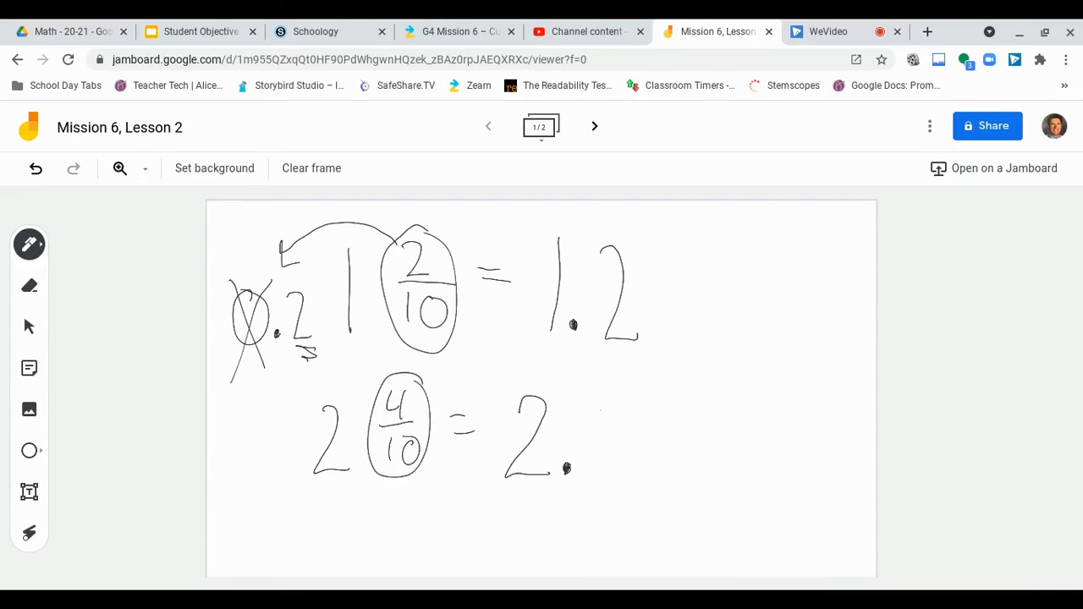
- Write 4 to complete 2 4/10 = 2.4, then move to the second frame
left_click_drag(601, 415, 618, 465)
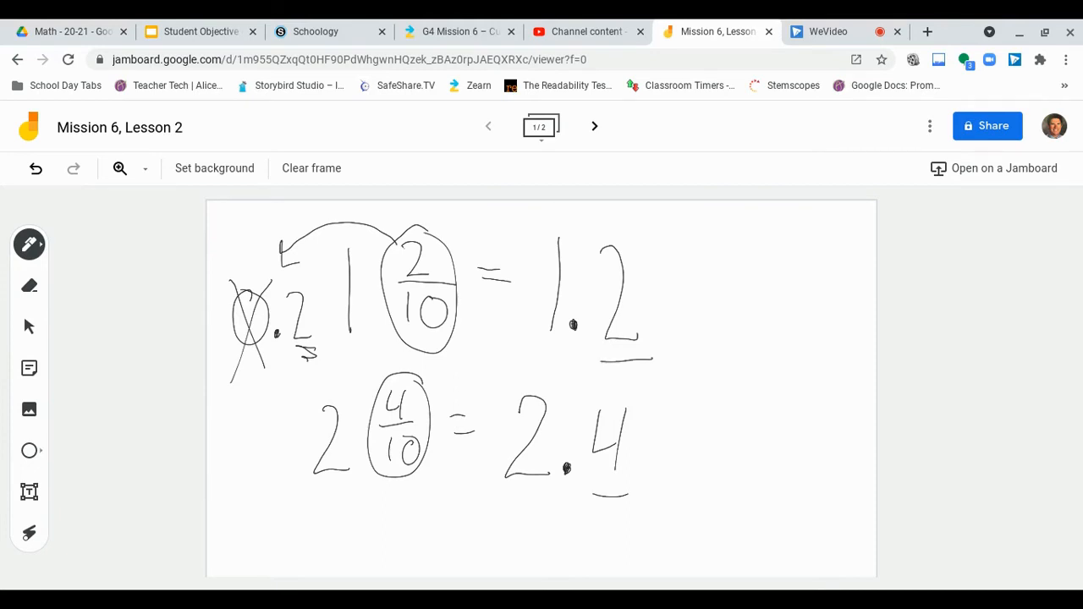
left_click(674, 443)
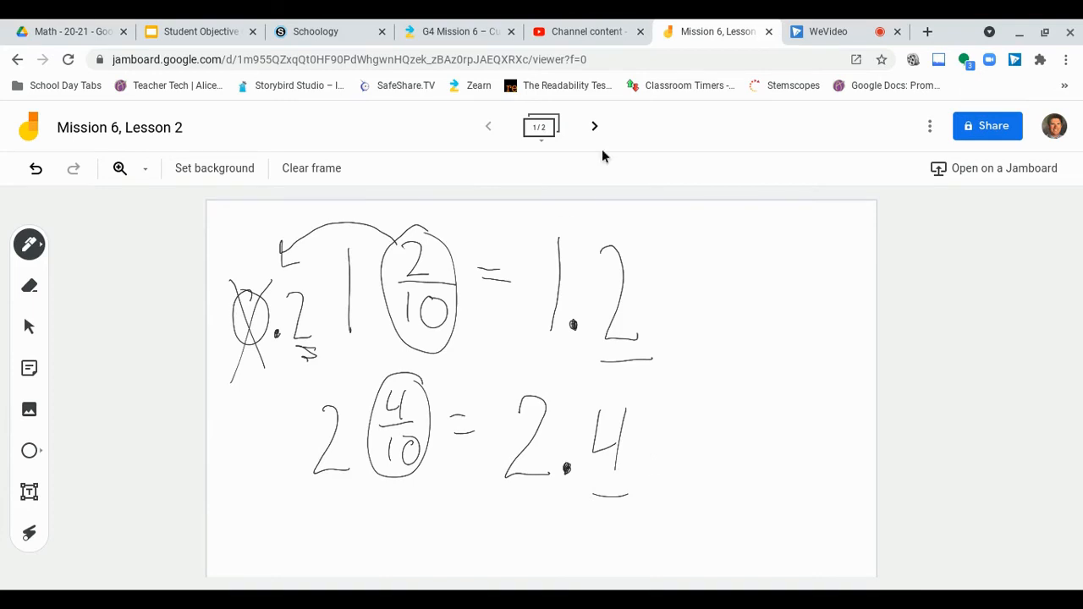
left_click(594, 125)
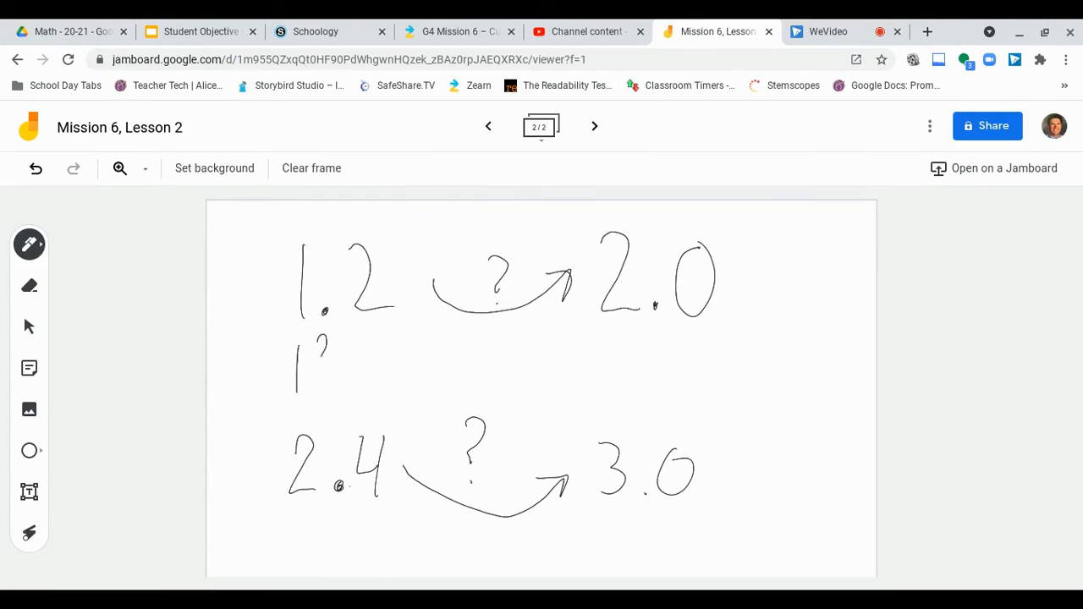
- Write 1 2/10 beneath 1.2 on the second frame
left_click_drag(313, 373, 347, 389)
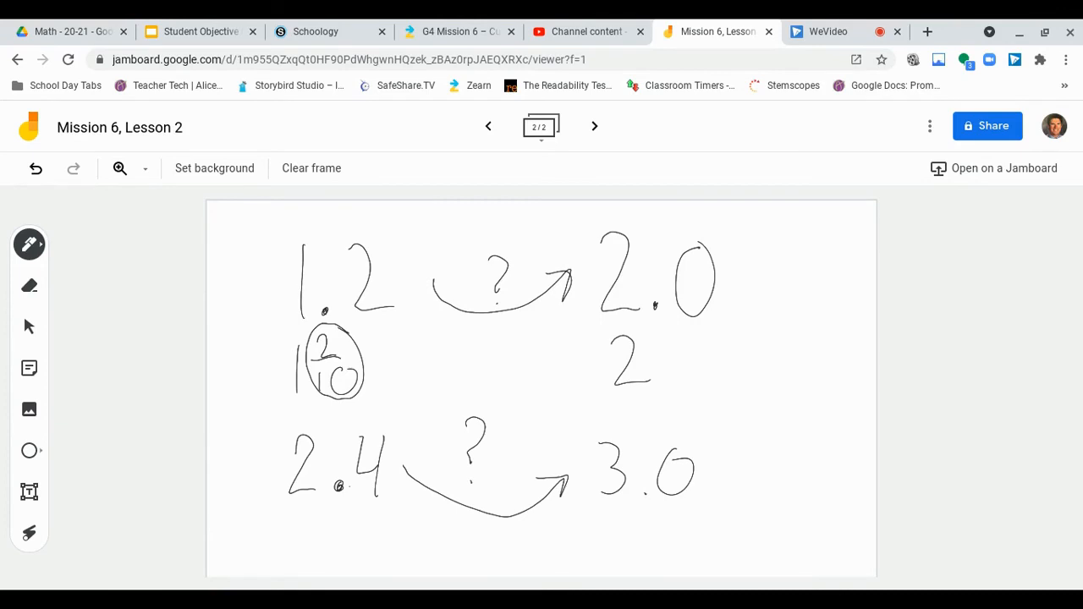
- Draw an arrow labelled 8/10 from 2/10 to 10/10, then write and circle the answer 0.8
left_click_drag(364, 389, 423, 347)
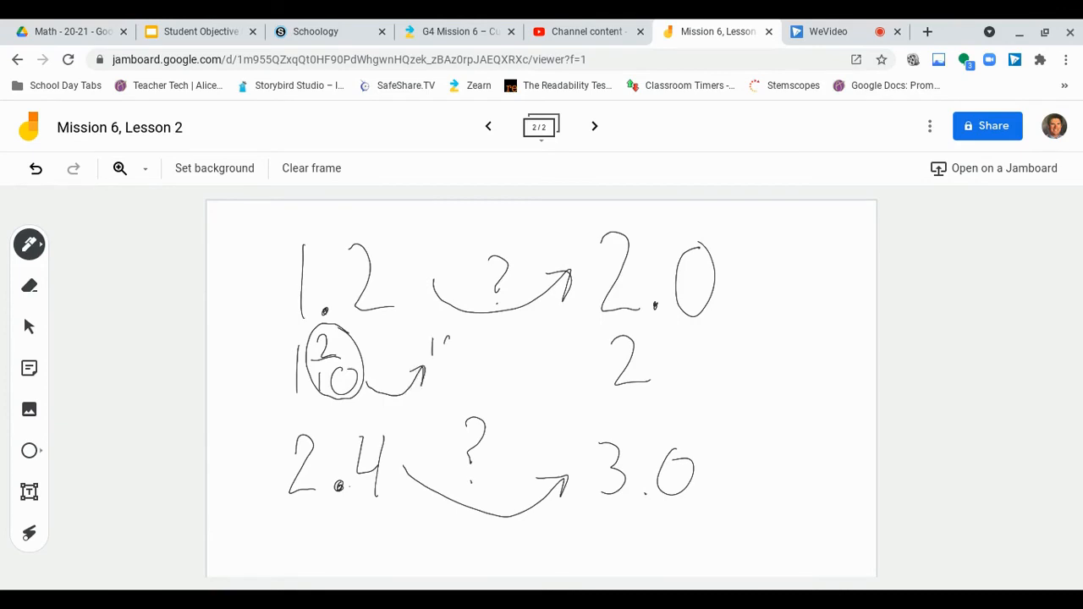
left_click_drag(431, 342, 470, 381)
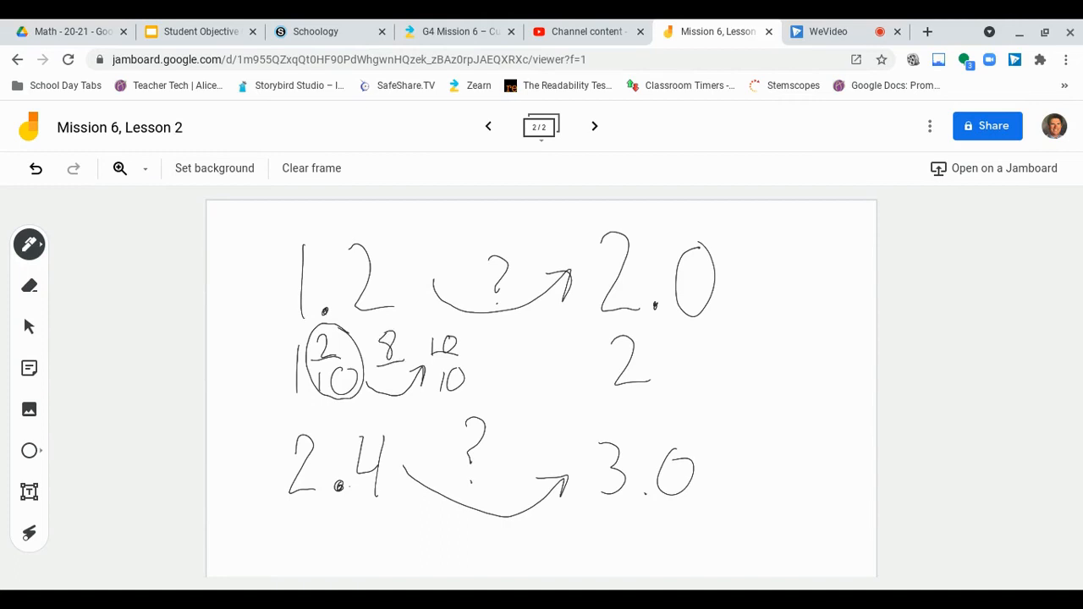
left_click(396, 376)
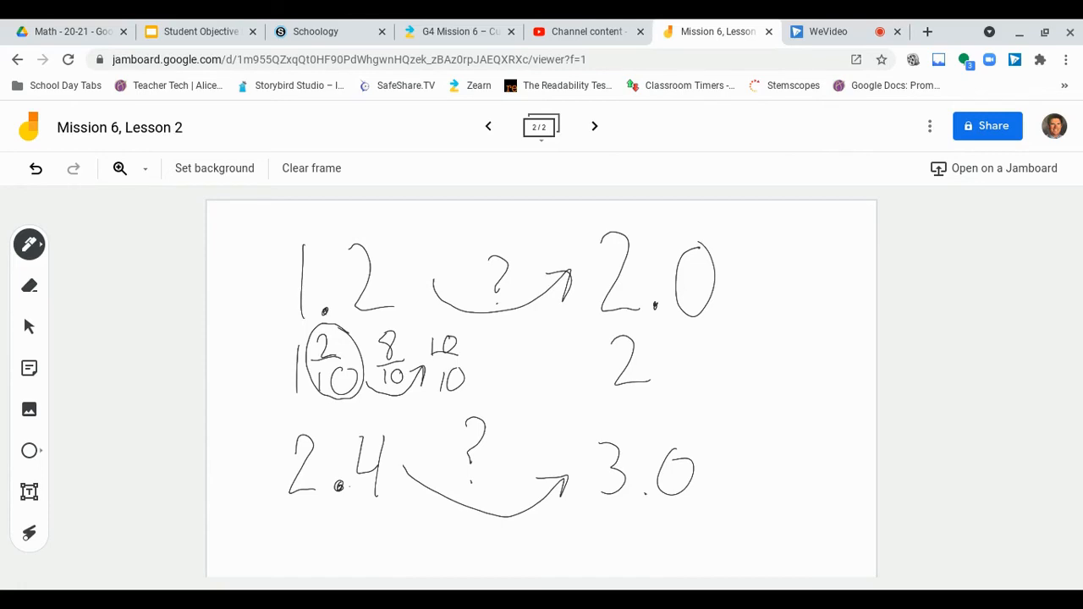
left_click(843, 311)
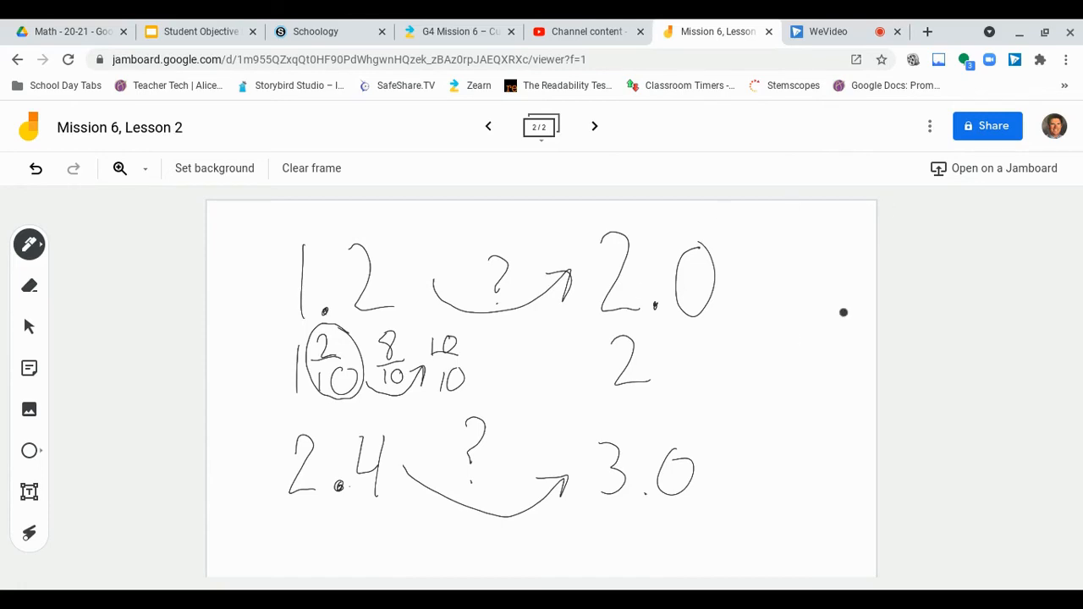
mouse_move(806, 291)
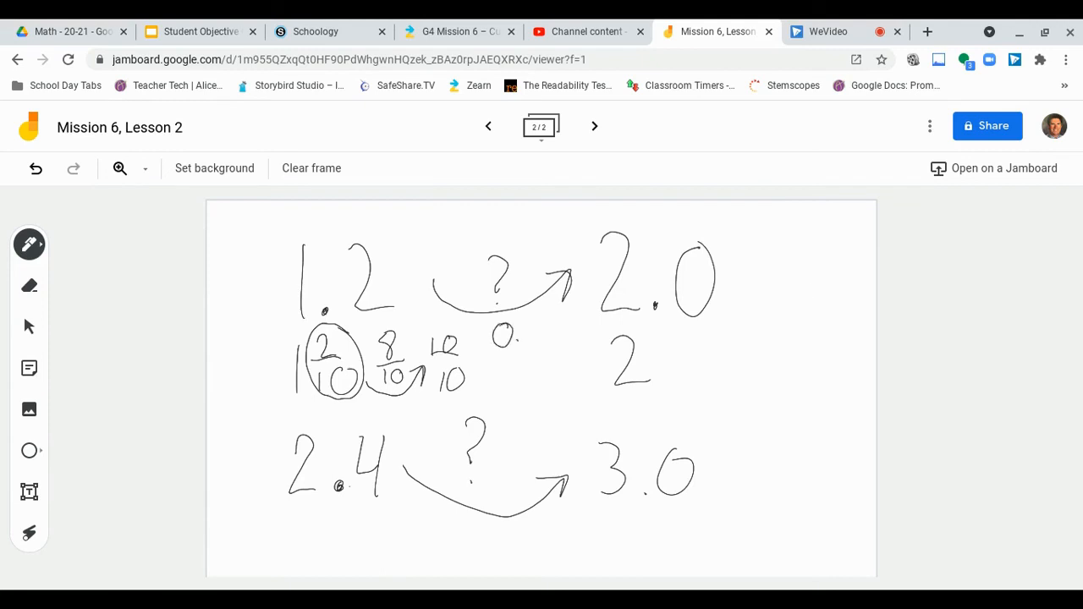
left_click_drag(533, 325, 545, 347)
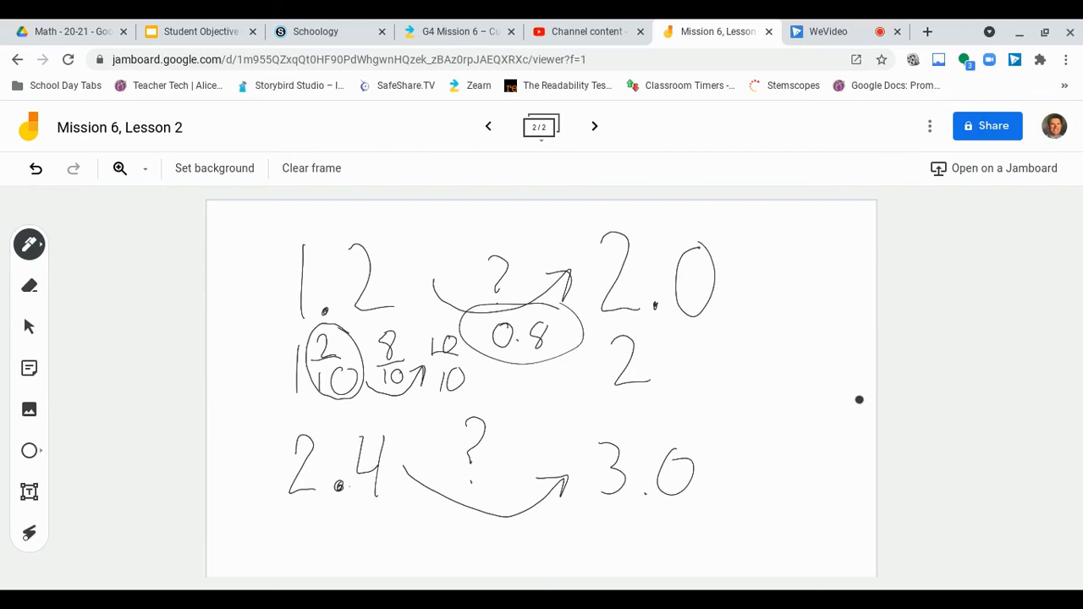
- Write 2 4/10 under 2.4 with an arrow labelled 6/10 to 3, and circle the answer 0.6
left_click_drag(271, 516, 291, 555)
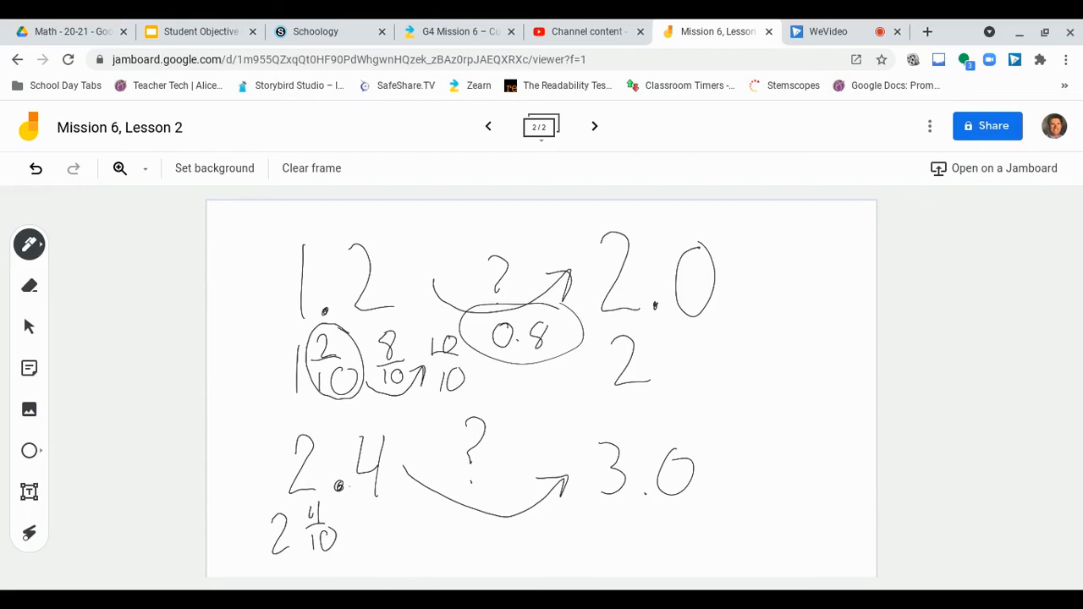
left_click_drag(356, 555, 423, 545)
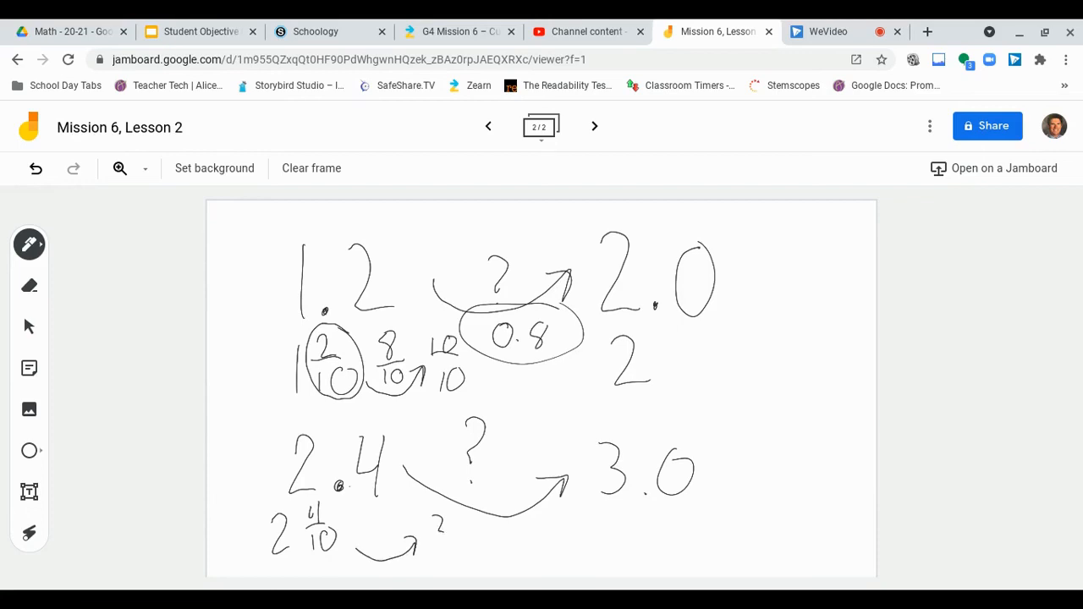
left_click_drag(427, 522, 436, 558)
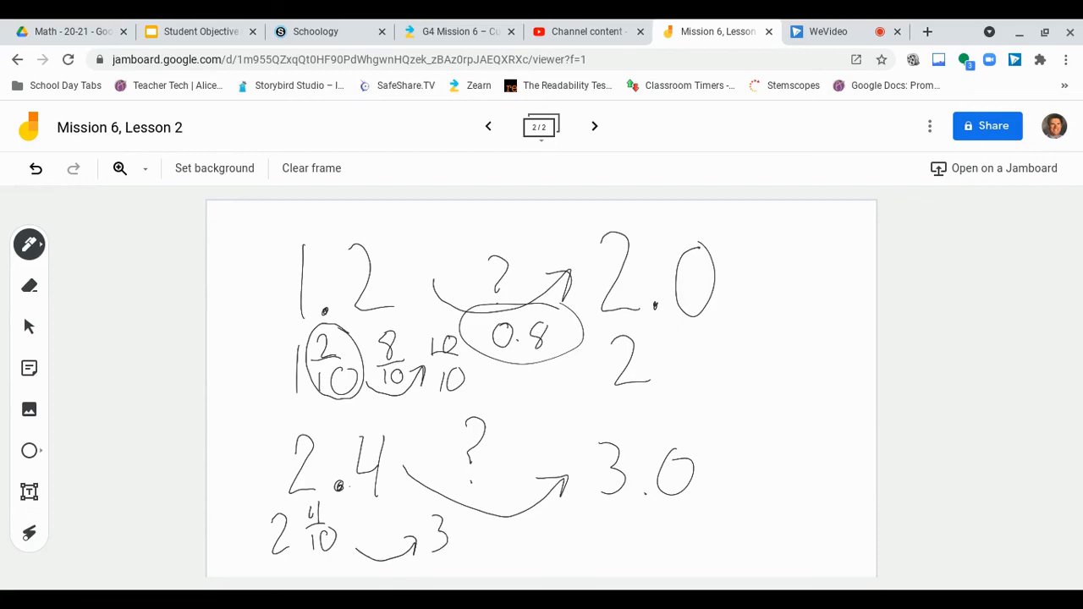
left_click_drag(296, 500, 336, 559)
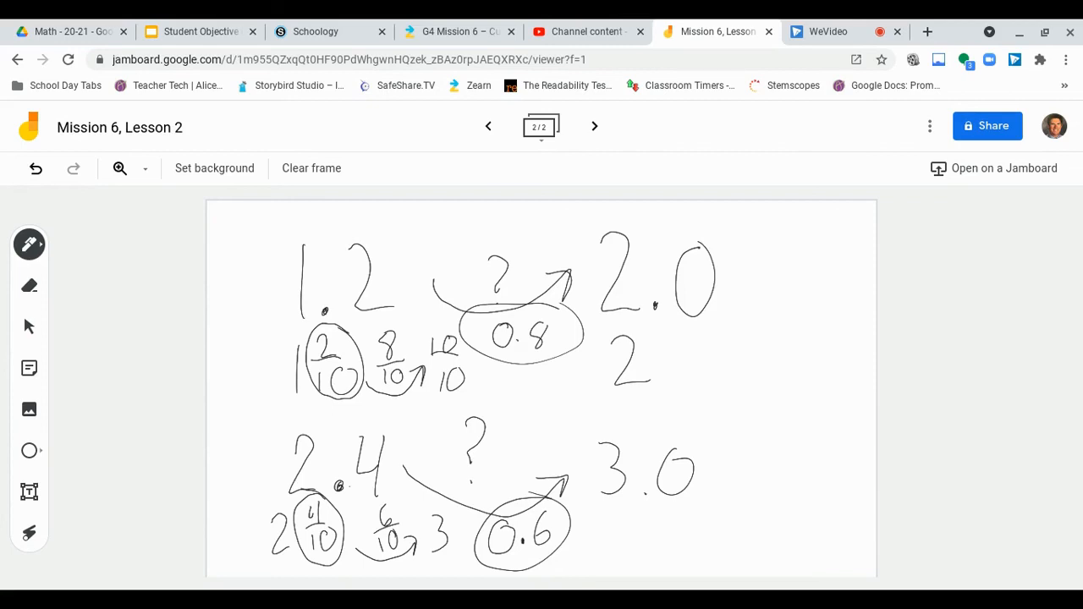
left_click(709, 447)
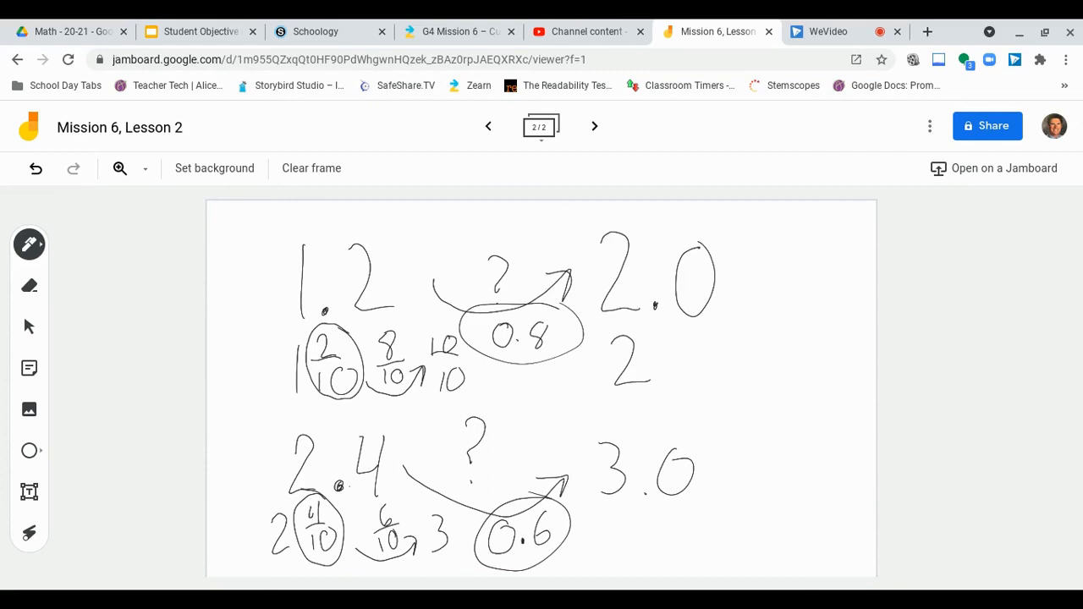
left_click(565, 460)
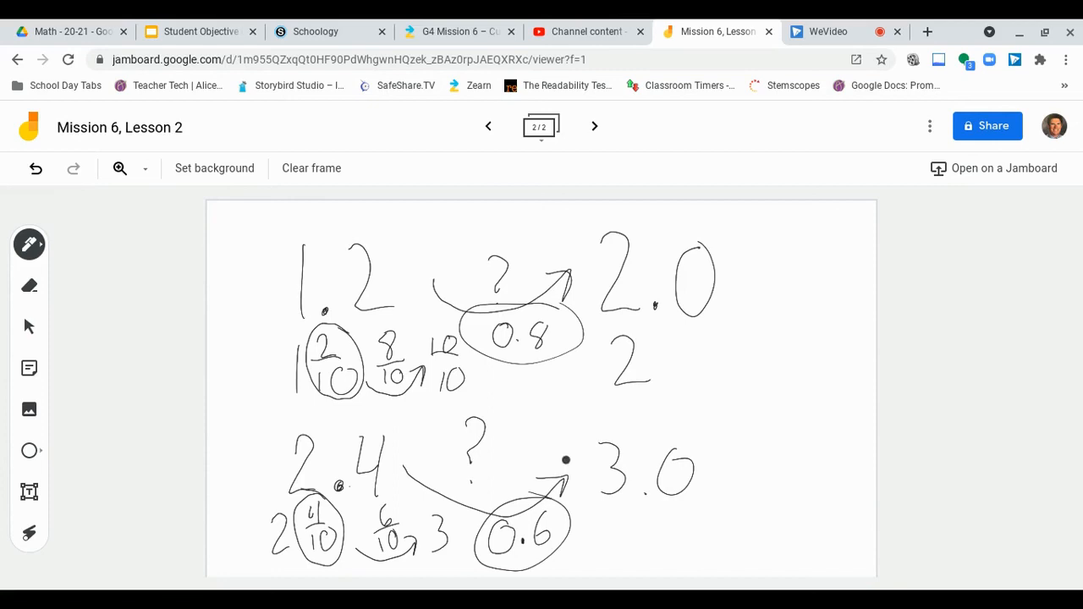